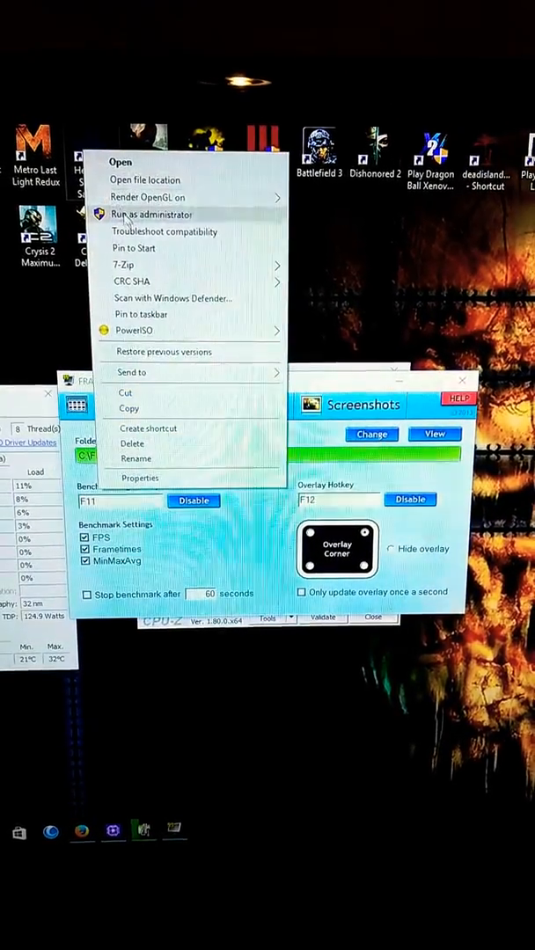
- Run the desktop game shortcut as administrator
left_click(152, 214)
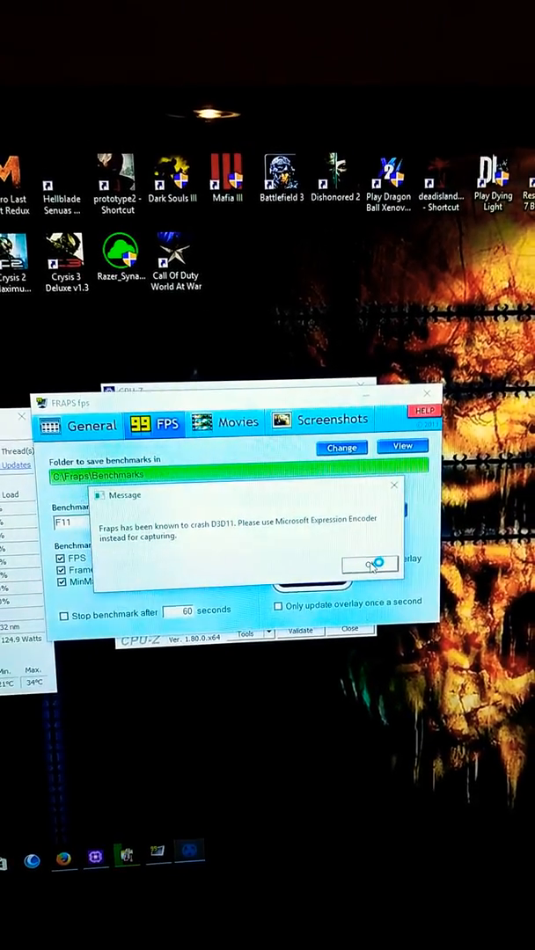
- Dismiss the Fraps D3D11 crash warning to return to the FPS benchmark settings
left_click(373, 563)
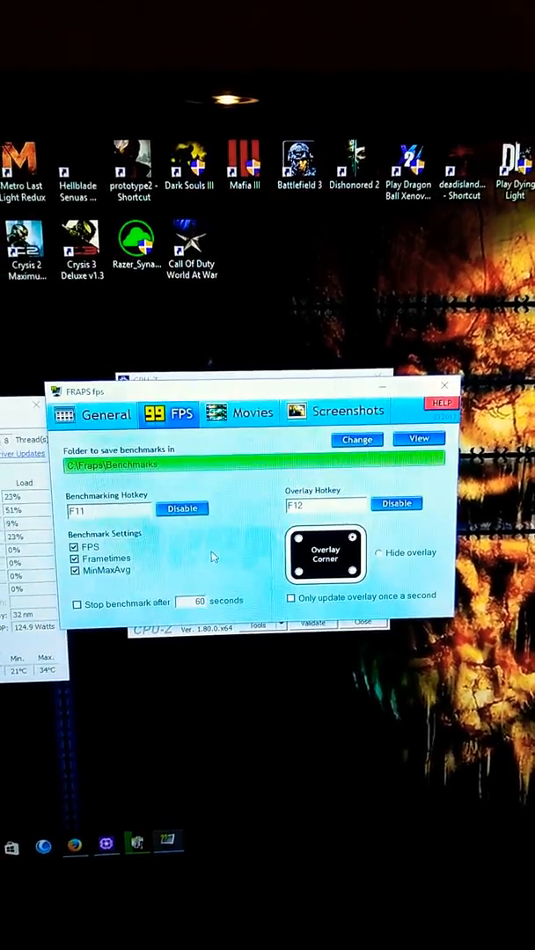